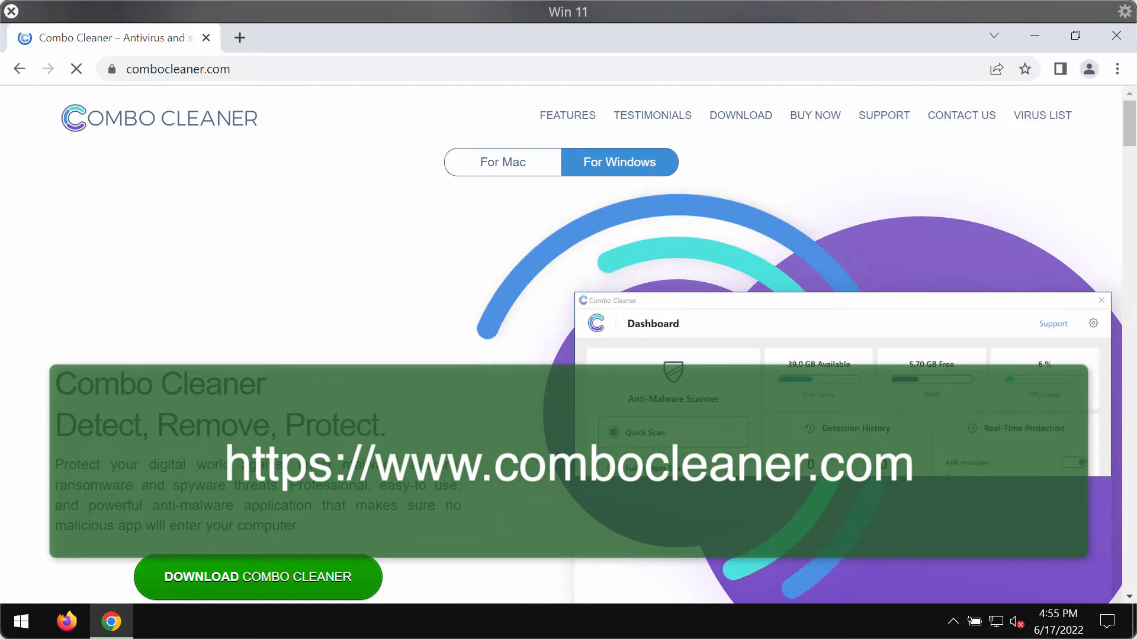
Close the Chrome window showing combocleaner.com to reveal the desktop
left_click(177, 69)
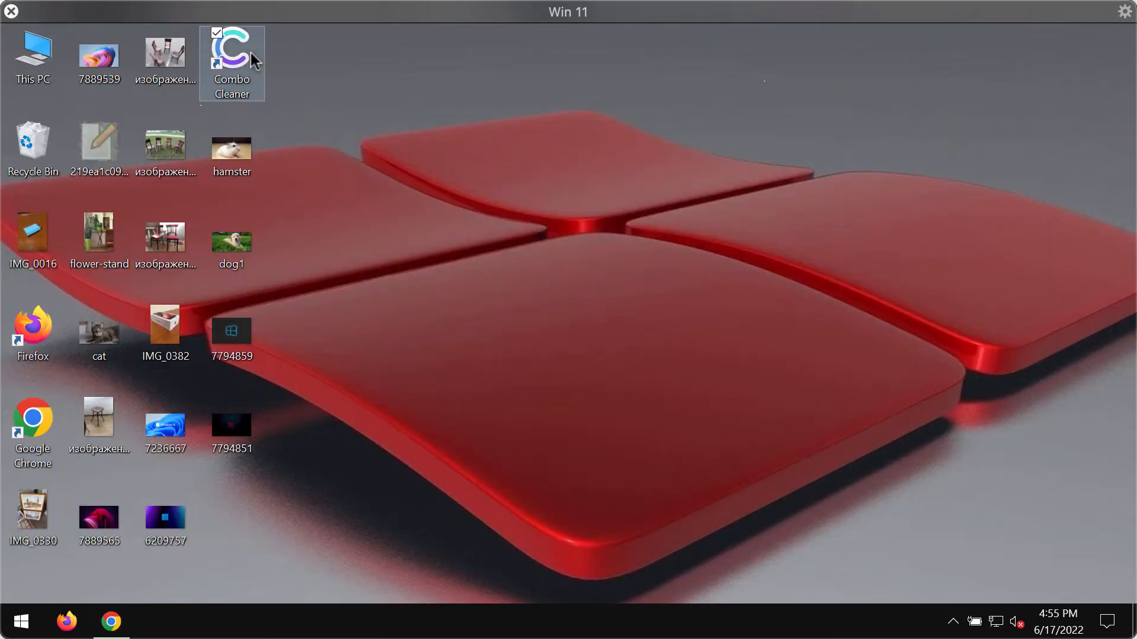
Launch Combo Cleaner from its desktop shortcut
double_click(231, 54)
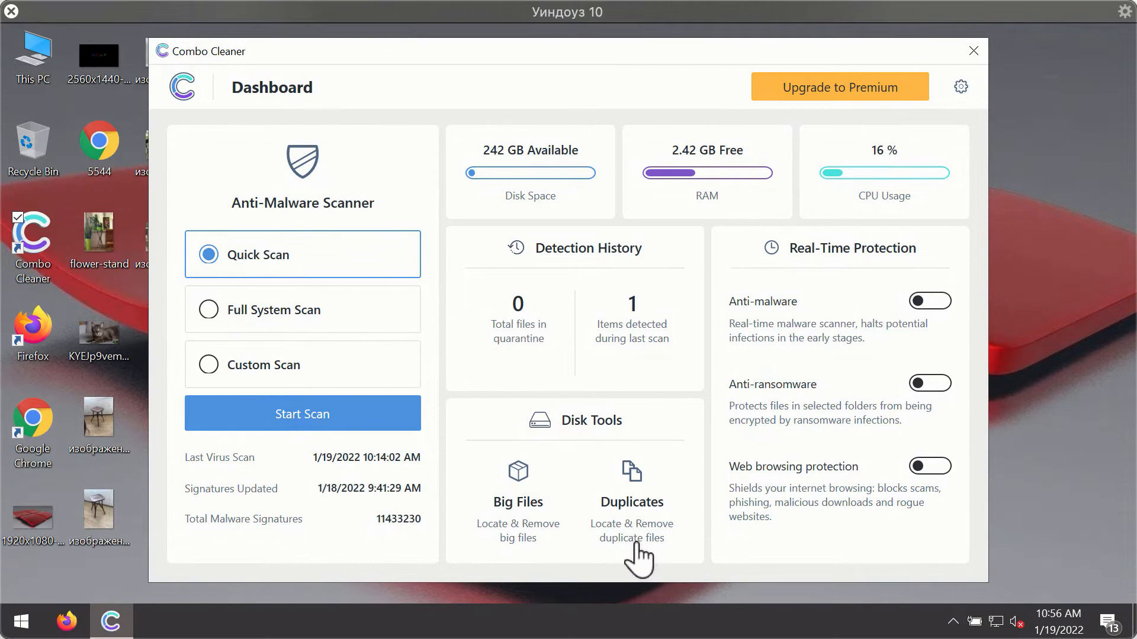
mouse_move(692, 424)
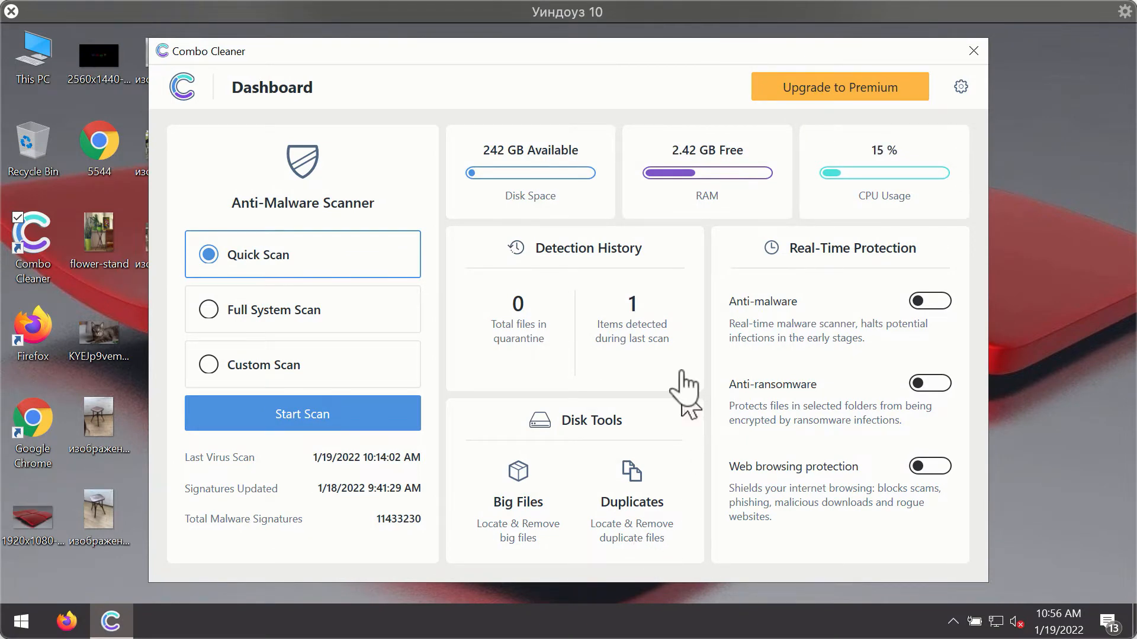
mouse_move(738, 195)
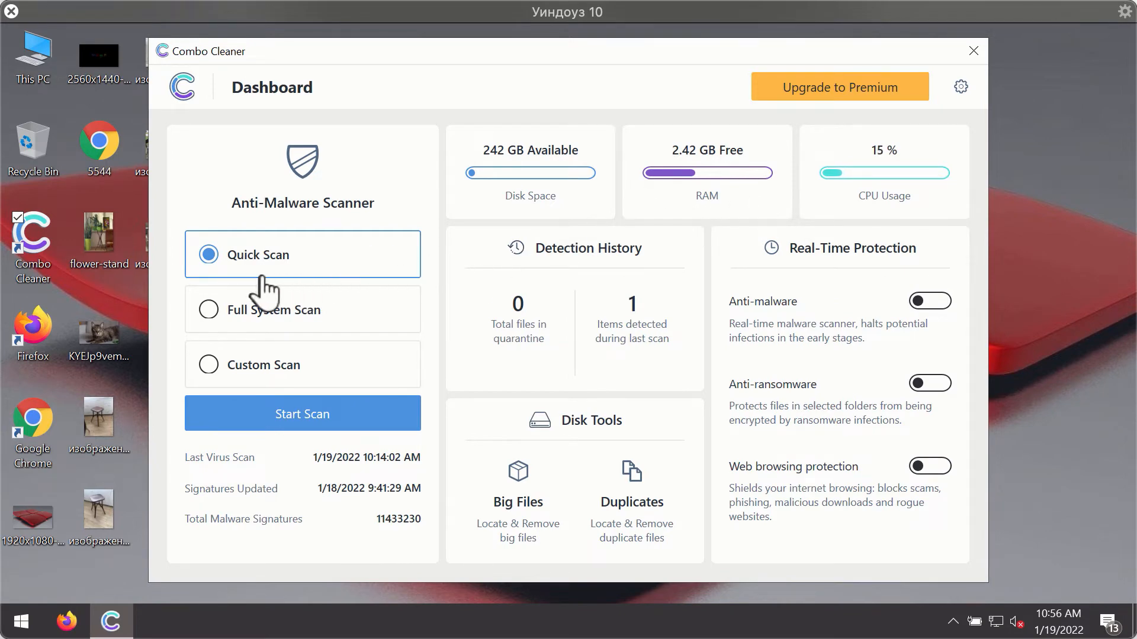
mouse_move(334, 462)
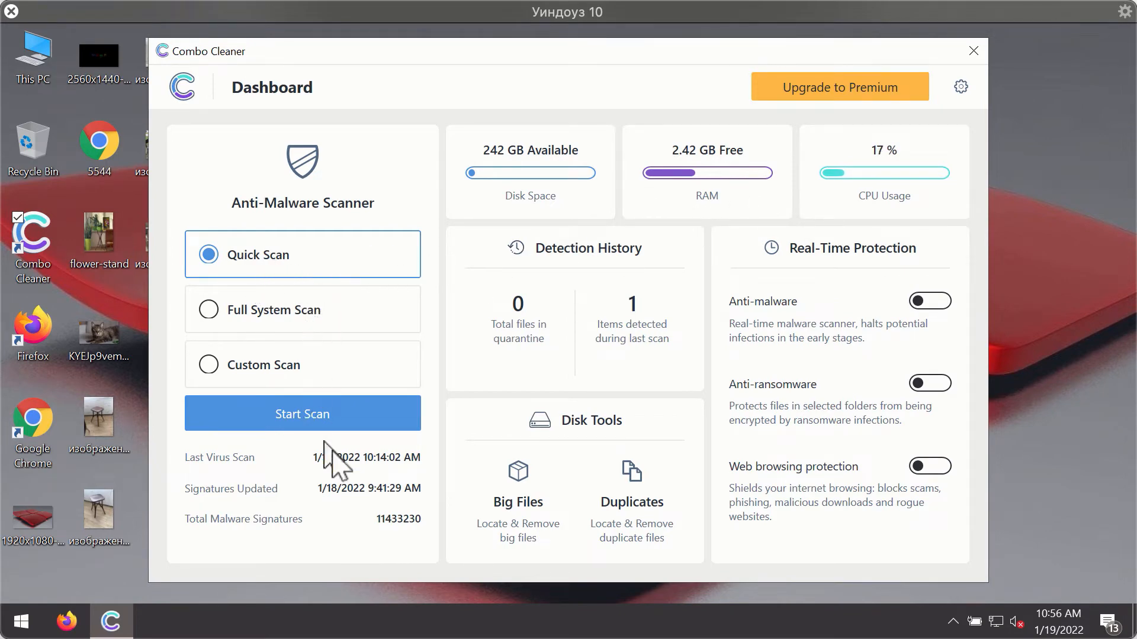
Start the Quick Scan from the Dashboard
left_click(301, 414)
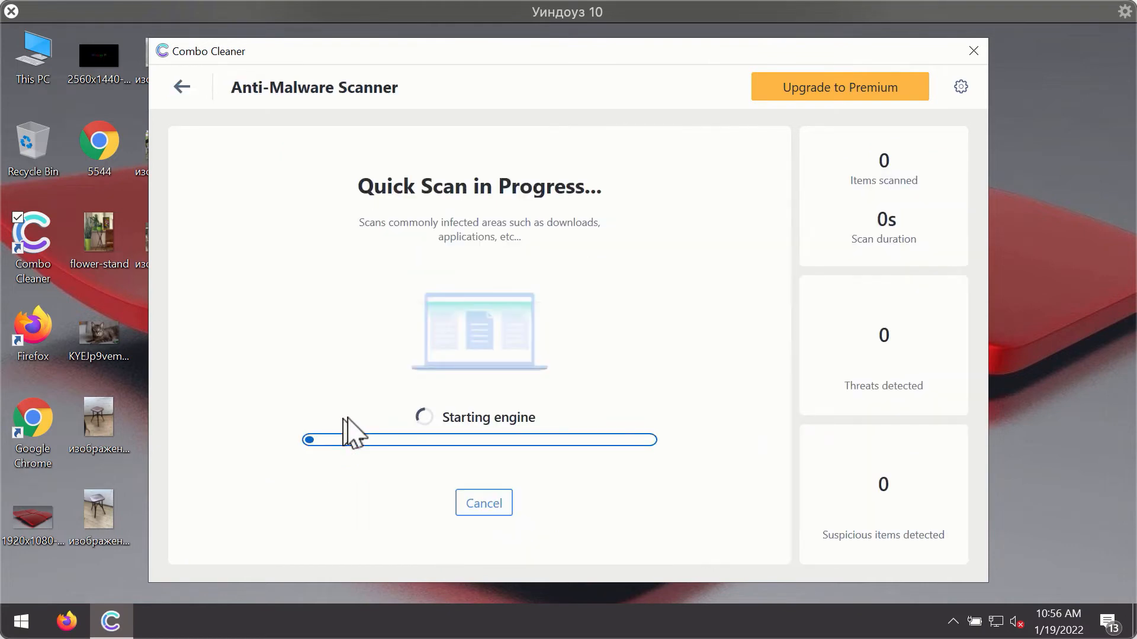
mouse_move(558, 355)
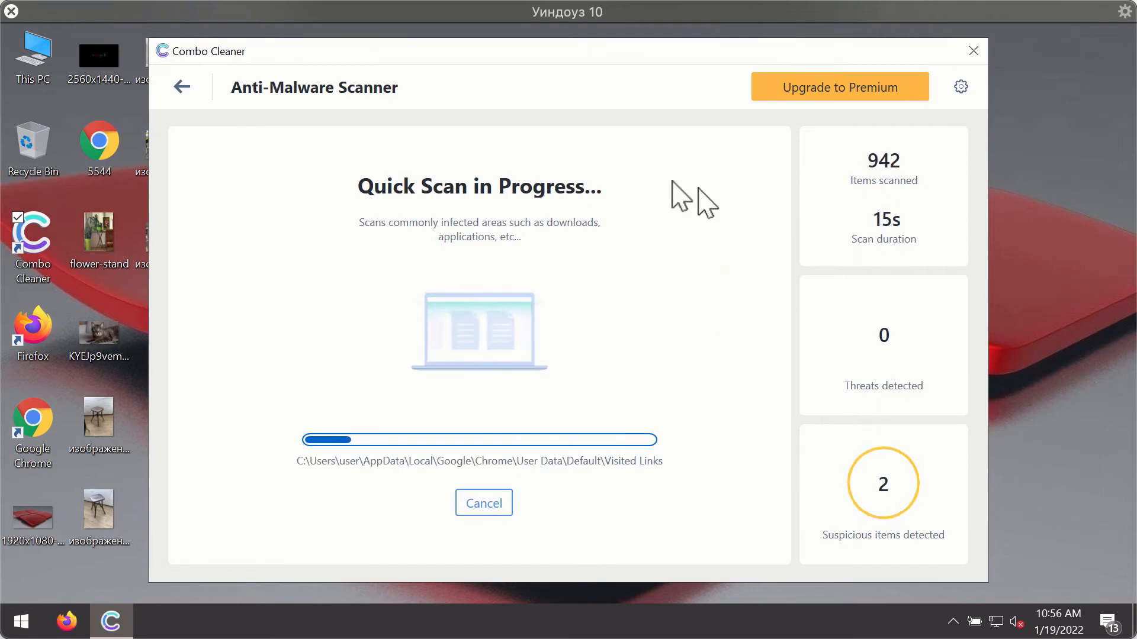
mouse_move(630, 94)
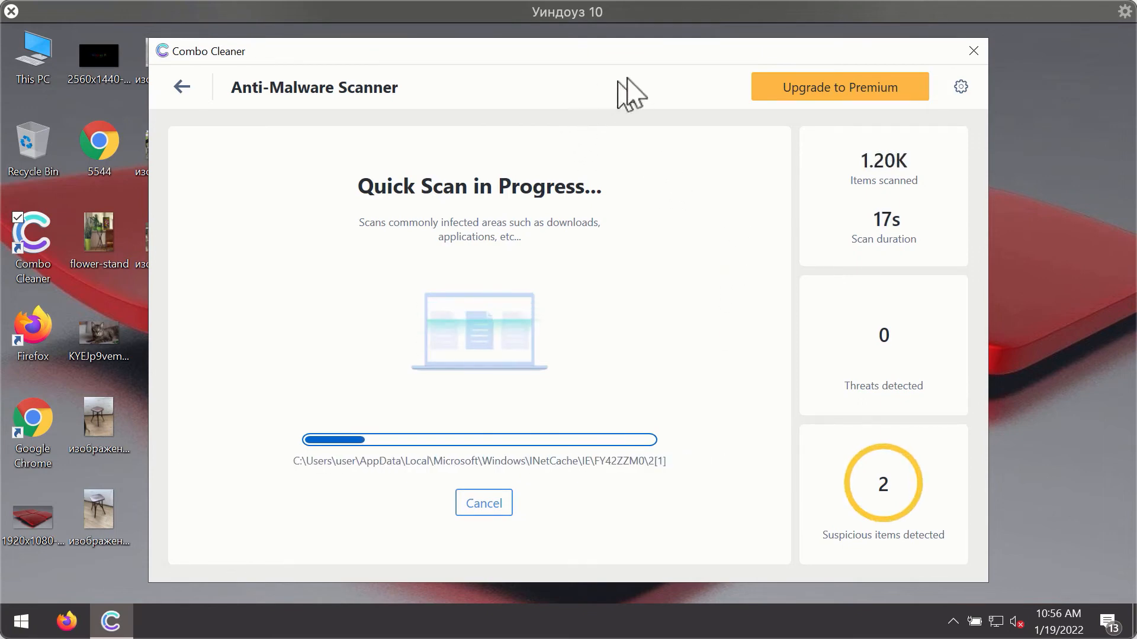
mouse_move(790, 106)
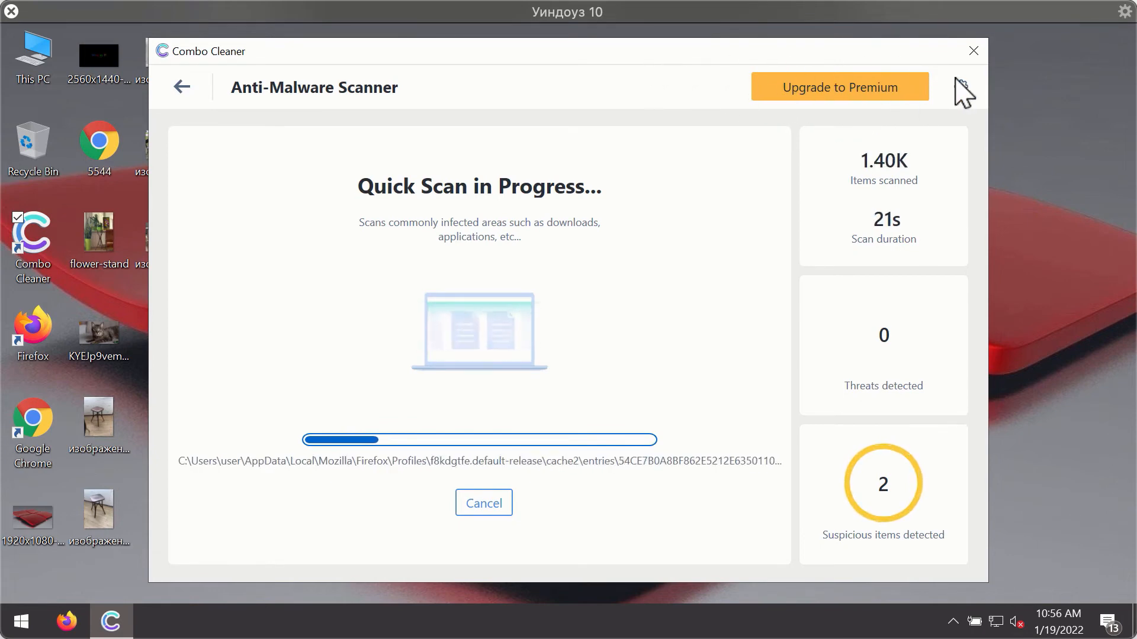
View the Anti-Ransomware settings, then decline cancelling so the quick scan continues
left_click(959, 96)
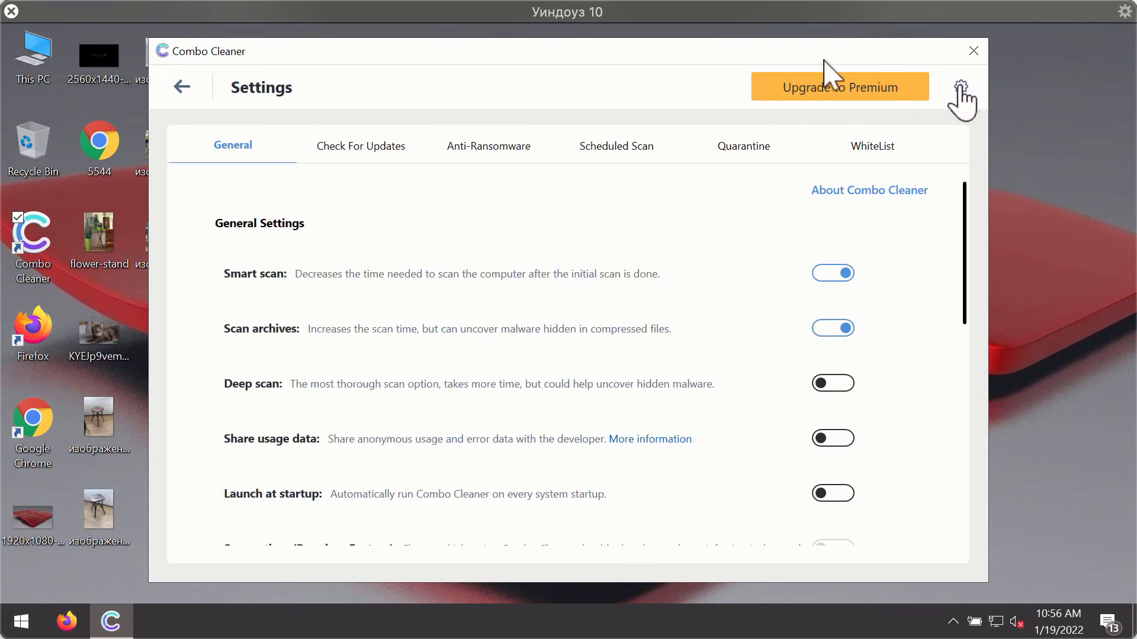
mouse_move(482, 146)
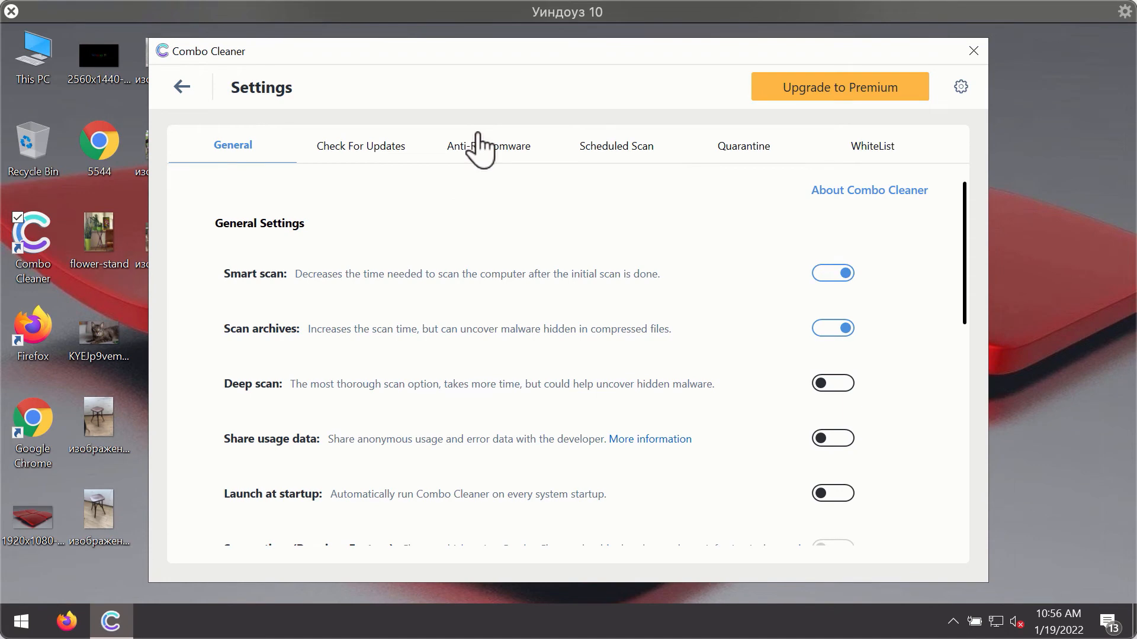
left_click(489, 146)
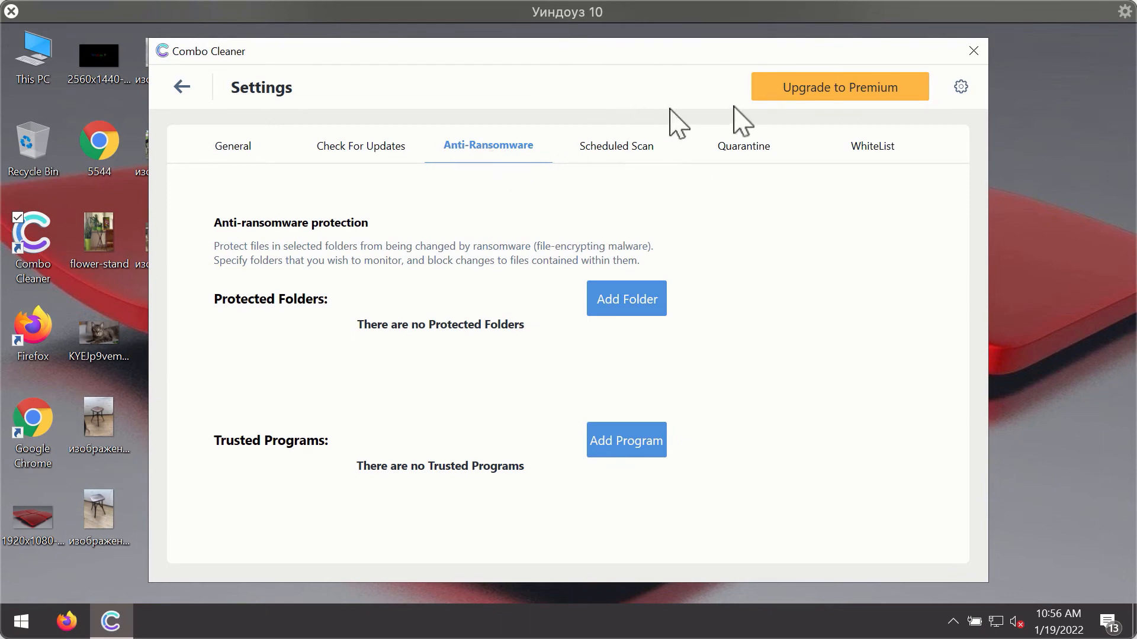
mouse_move(540, 155)
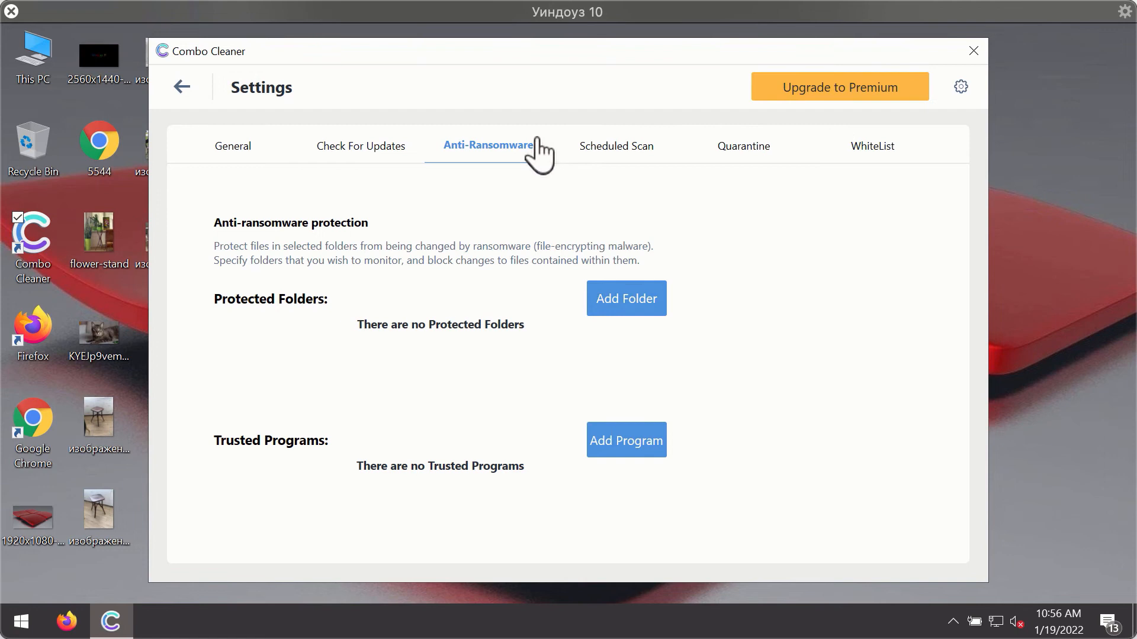
mouse_move(738, 167)
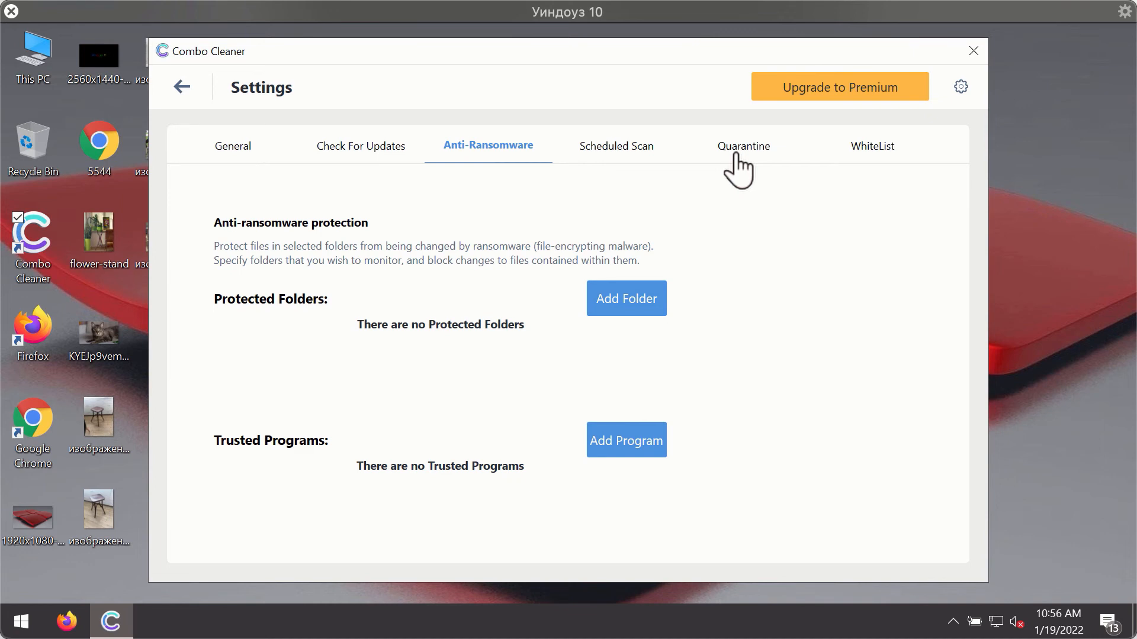
mouse_move(714, 171)
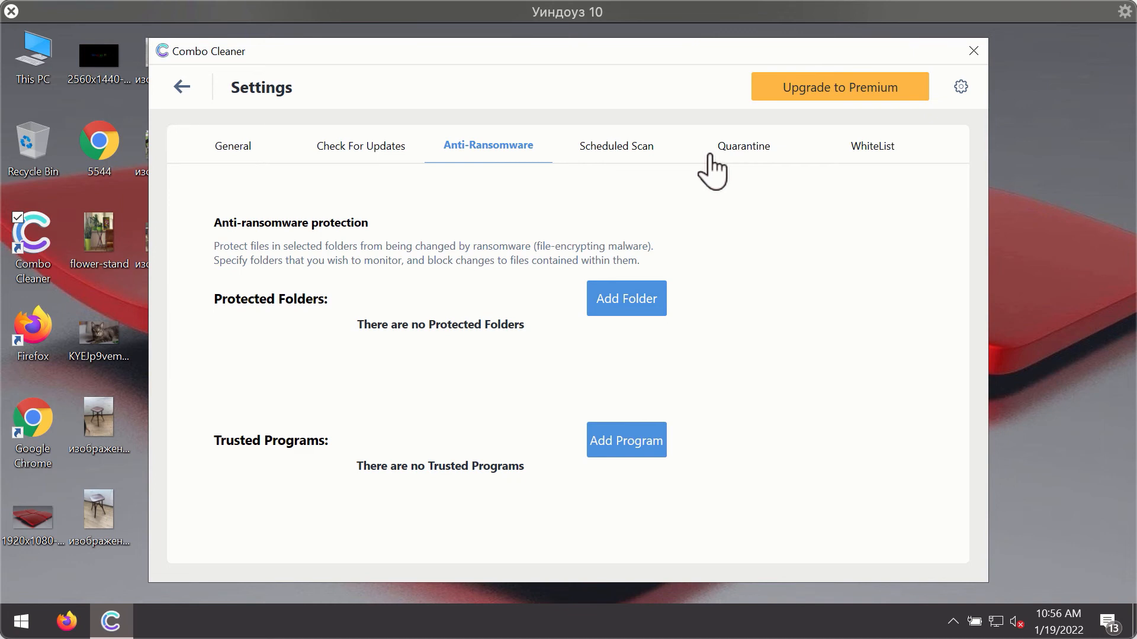
mouse_move(701, 80)
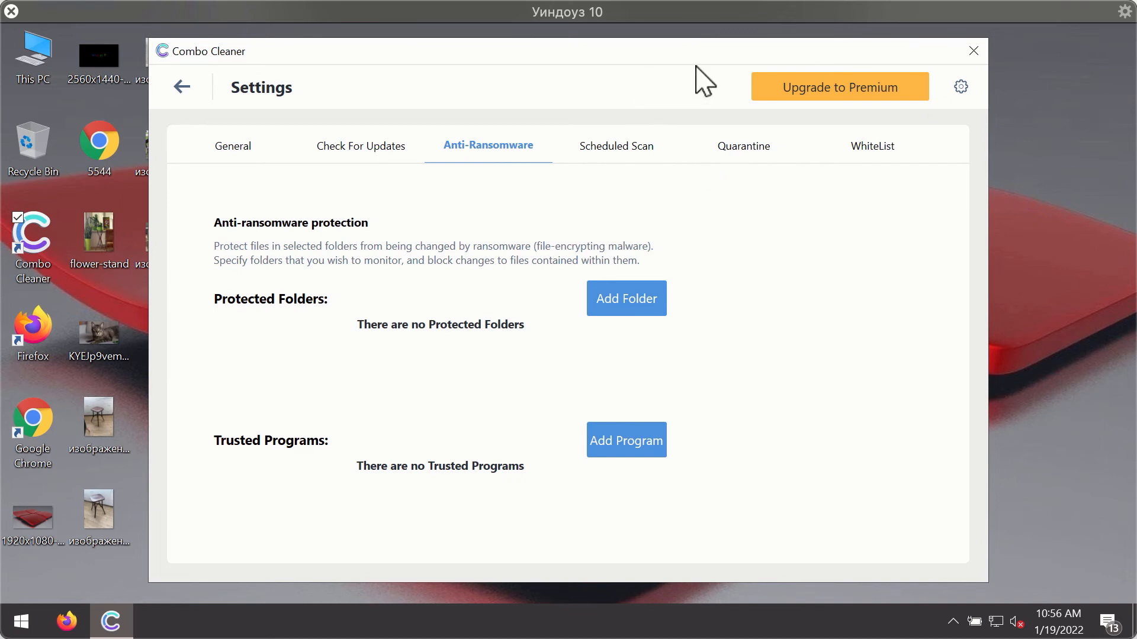
mouse_move(180, 86)
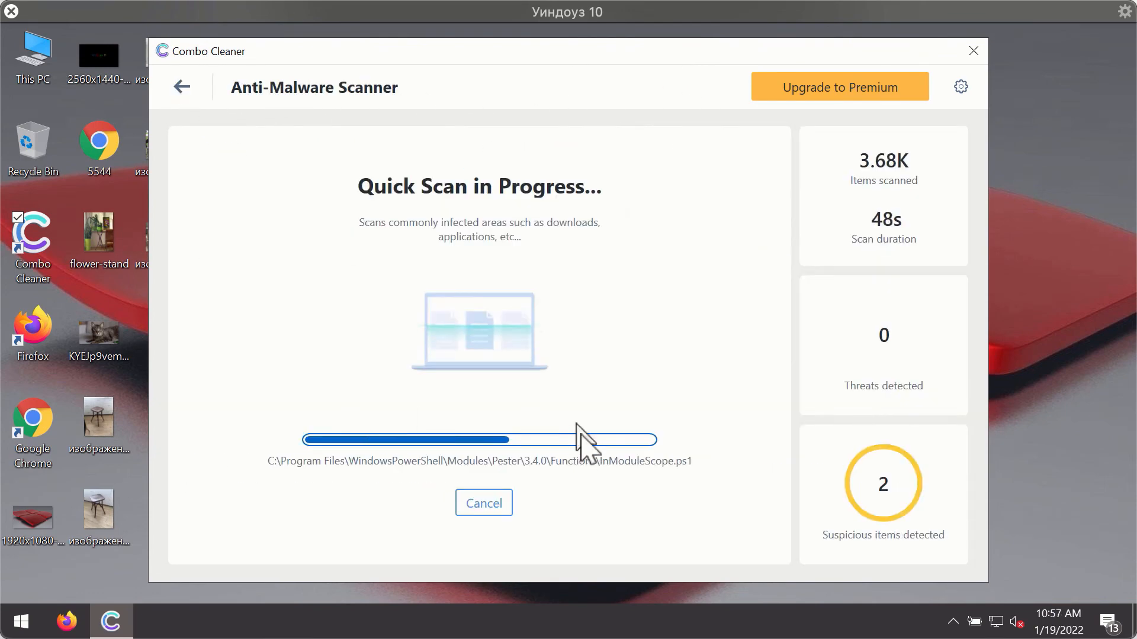
left_click(483, 503)
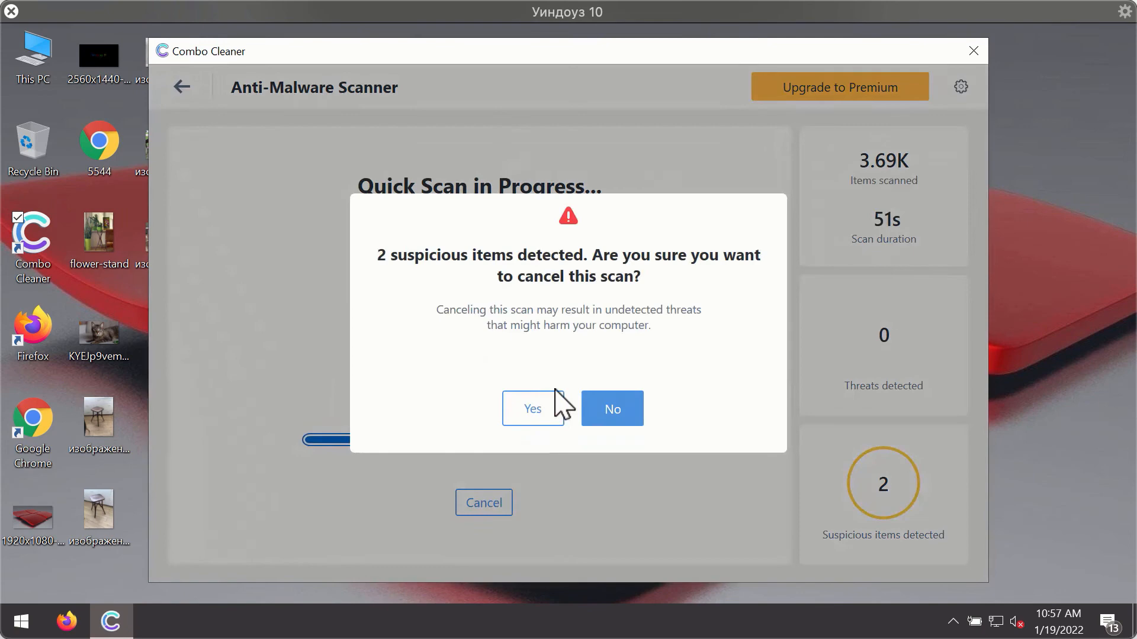
left_click(531, 408)
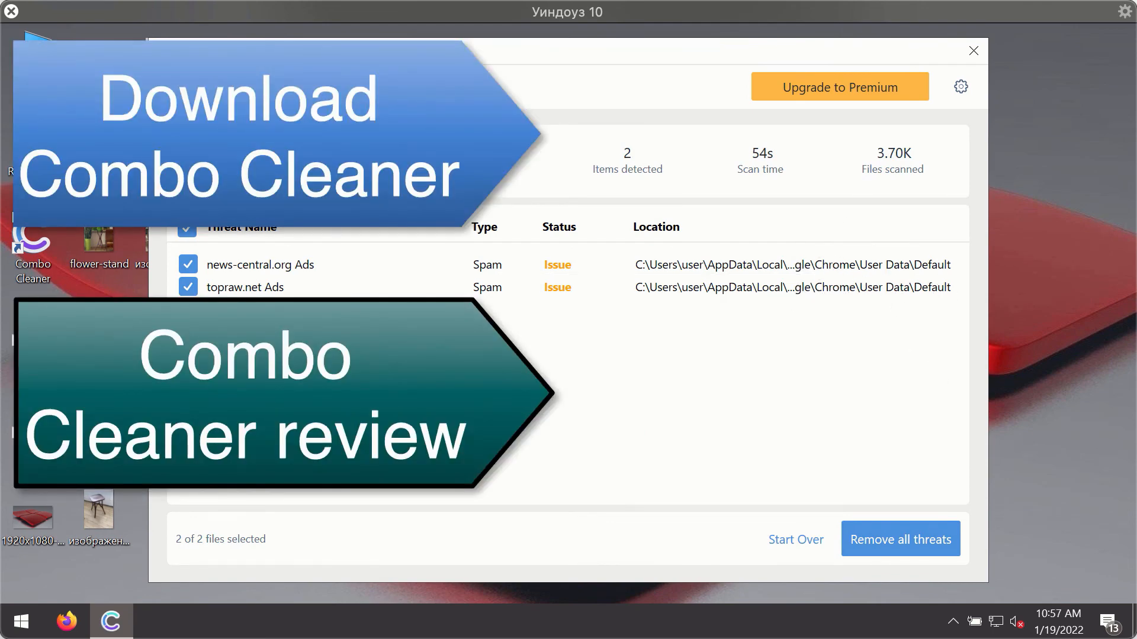
mouse_move(932, 290)
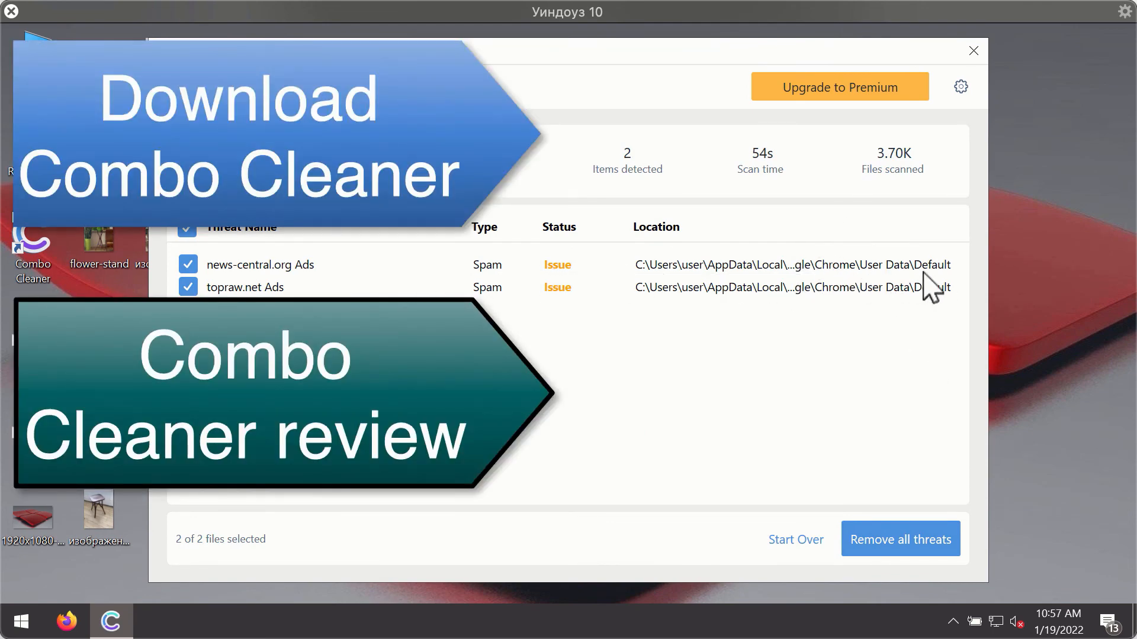
mouse_move(921, 181)
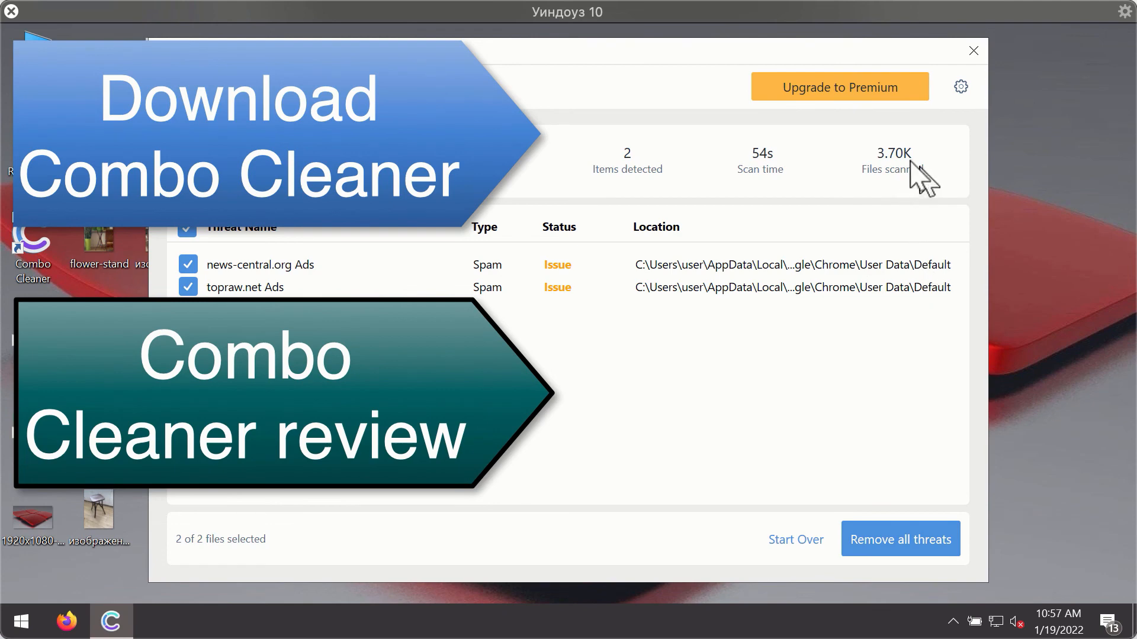
mouse_move(839, 298)
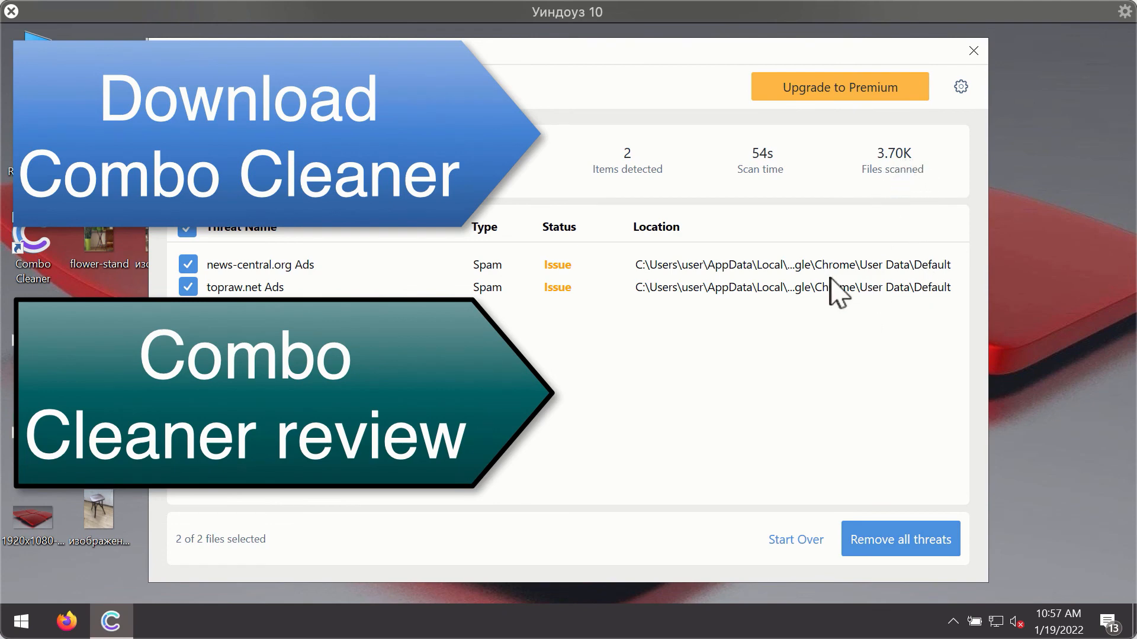